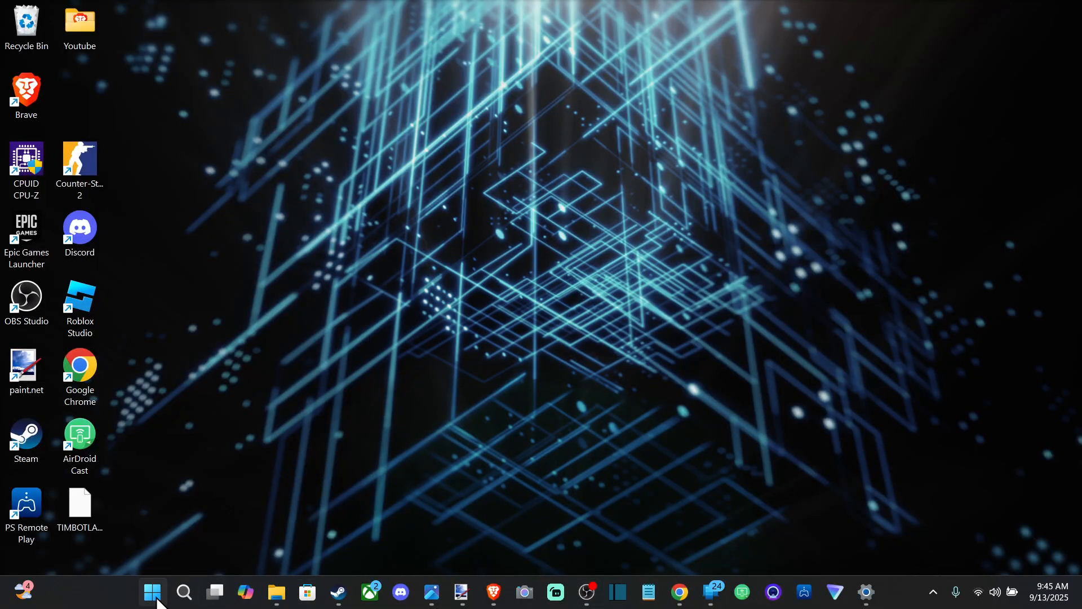
# Launch the Settings app from the taskbar
pyautogui.click(151, 592)
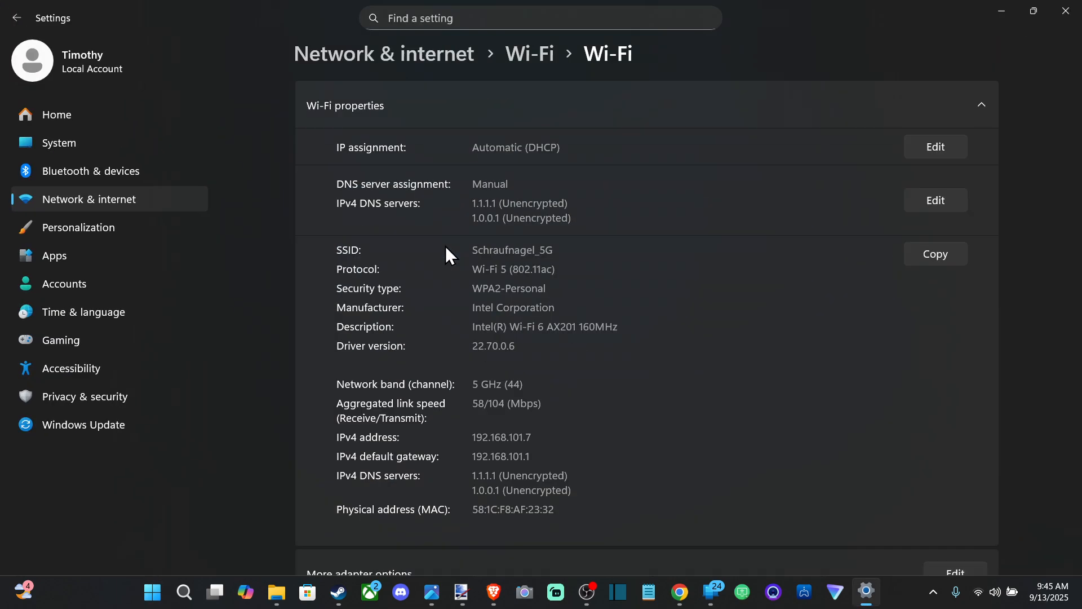
pyautogui.moveTo(77, 210)
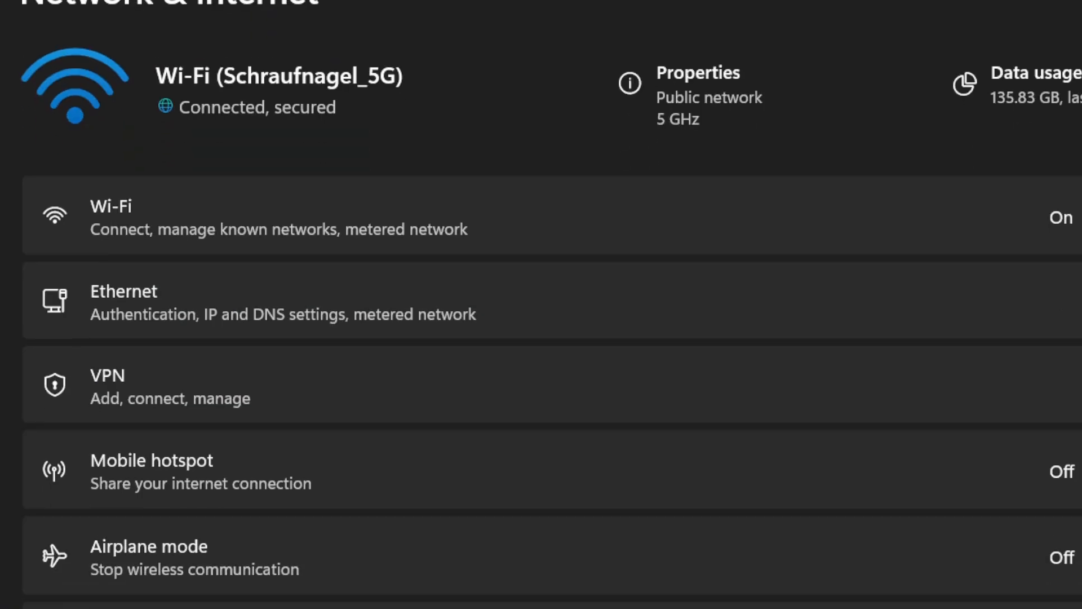
# Go to the Wi-Fi page and show the adapter's hardware properties
pyautogui.scroll(-3)
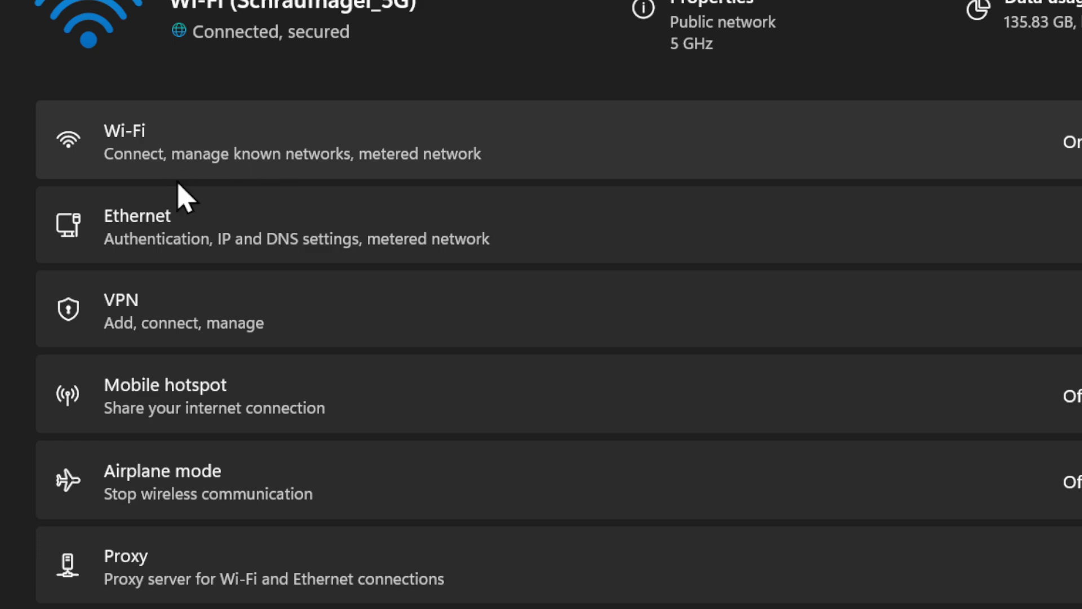
pyautogui.moveTo(203, 166)
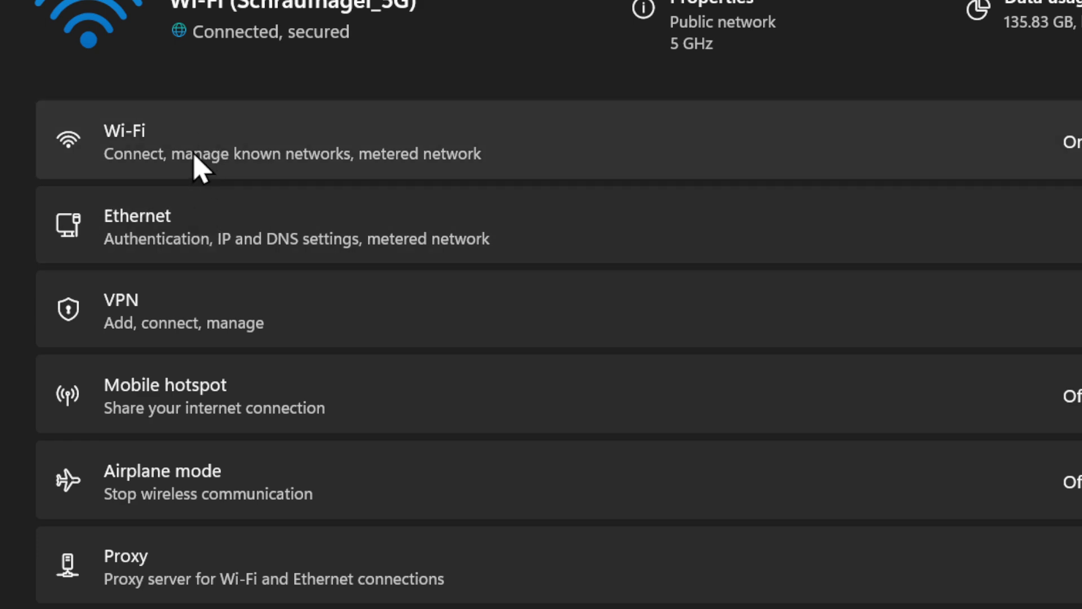
pyautogui.click(289, 142)
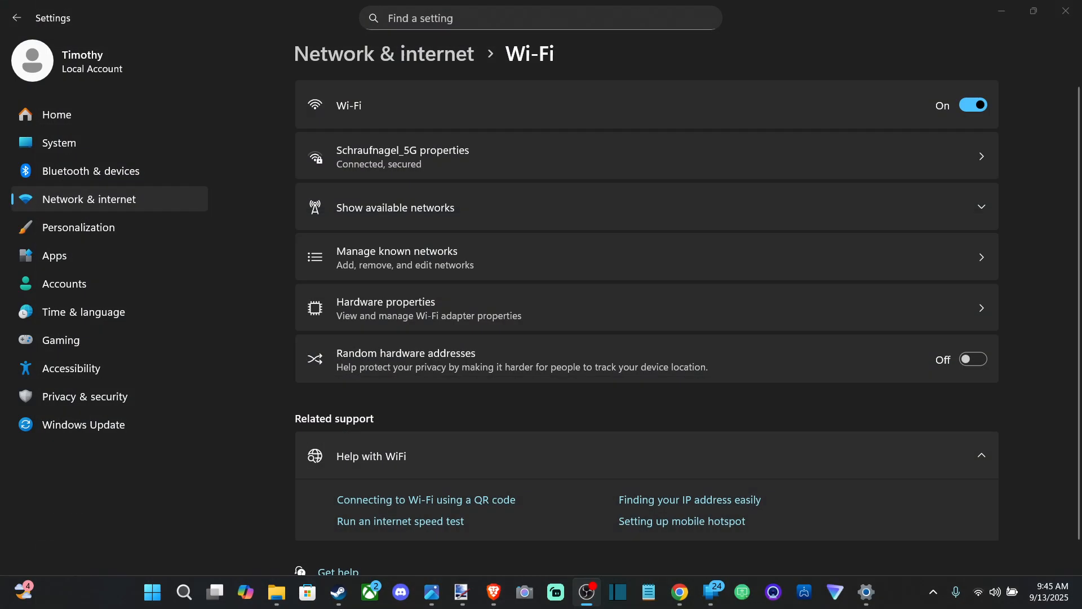
pyautogui.moveTo(384, 305)
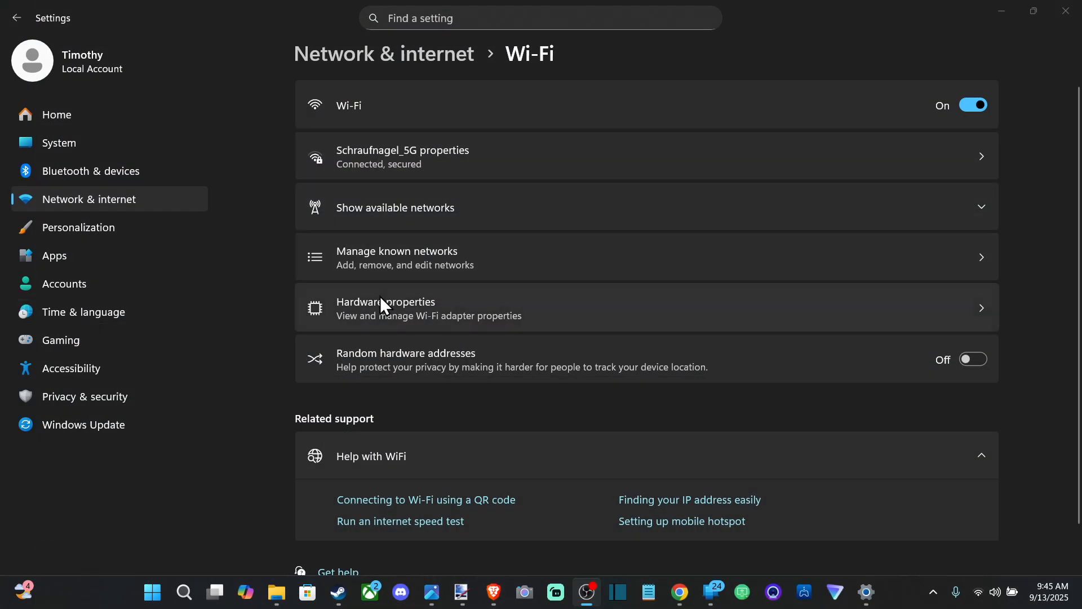
pyautogui.moveTo(418, 311)
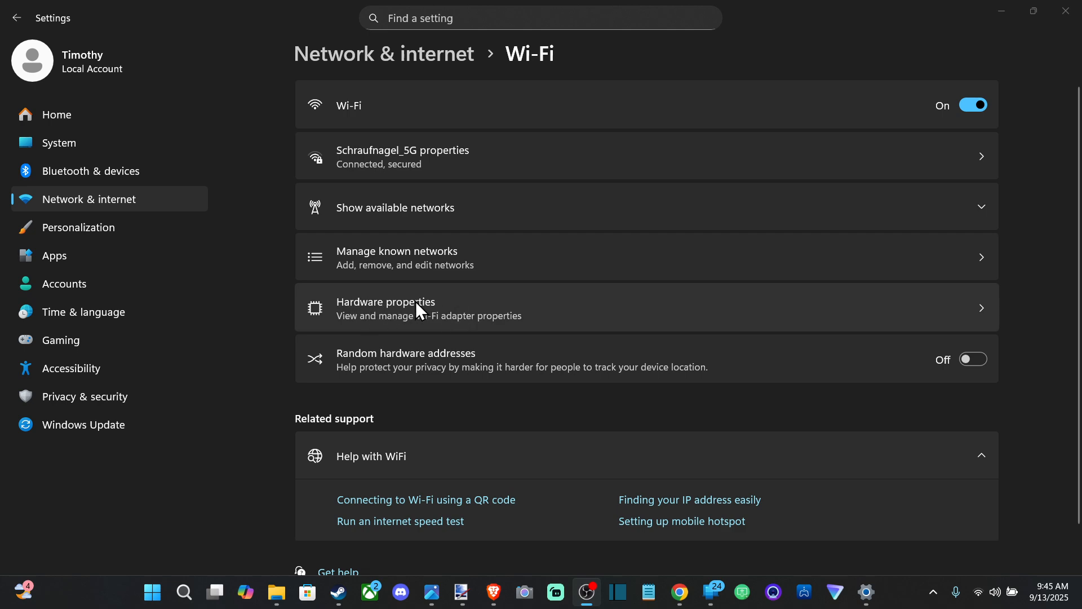
pyautogui.click(385, 307)
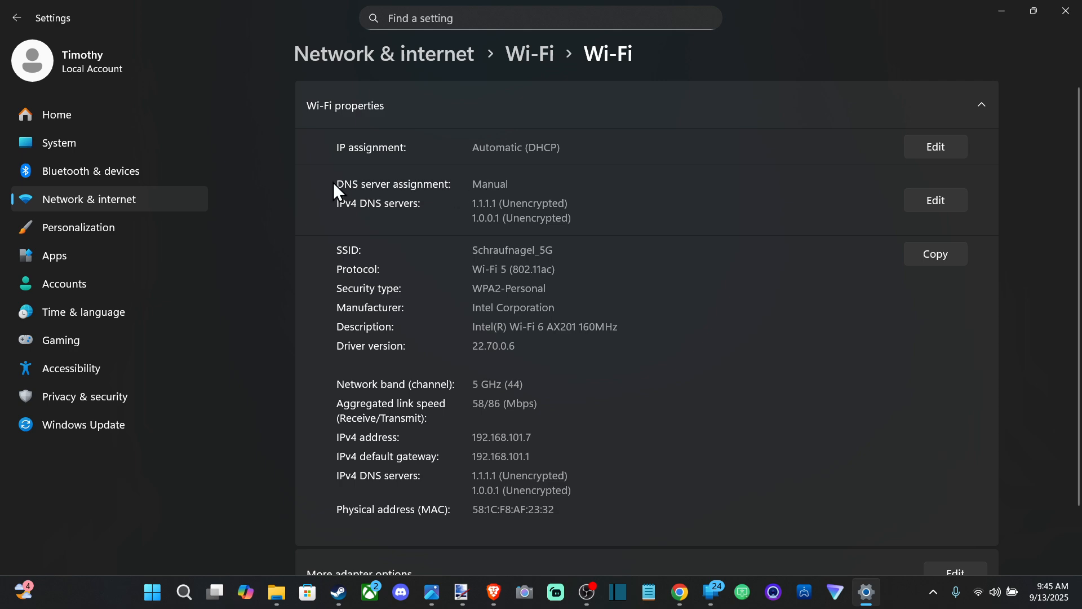
# Open the DNS server assignment editor and toggle manual IPv4 DNS off and back on
pyautogui.click(935, 200)
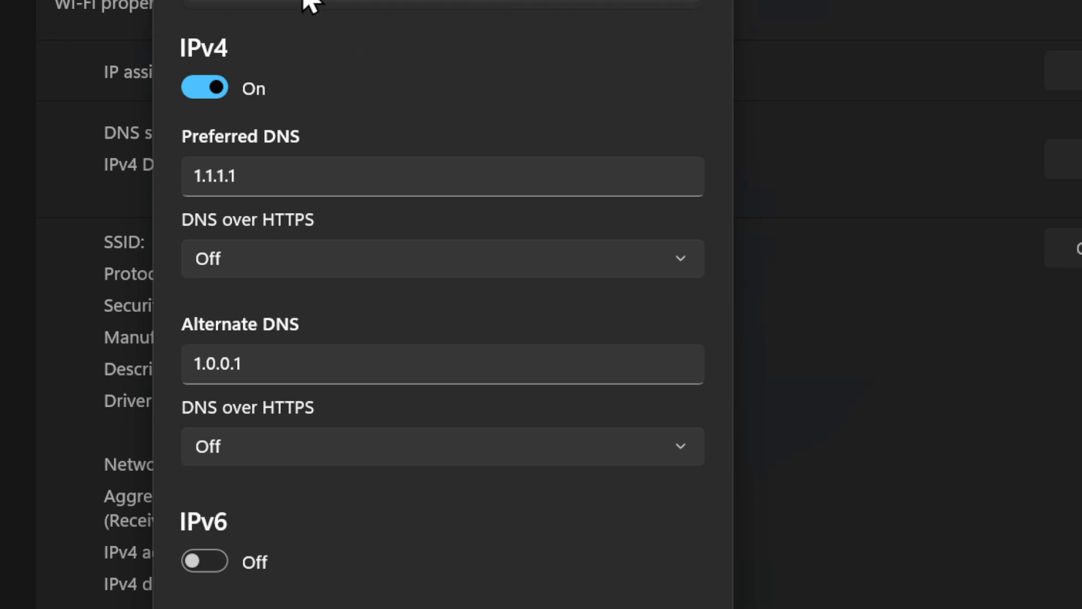
pyautogui.click(204, 88)
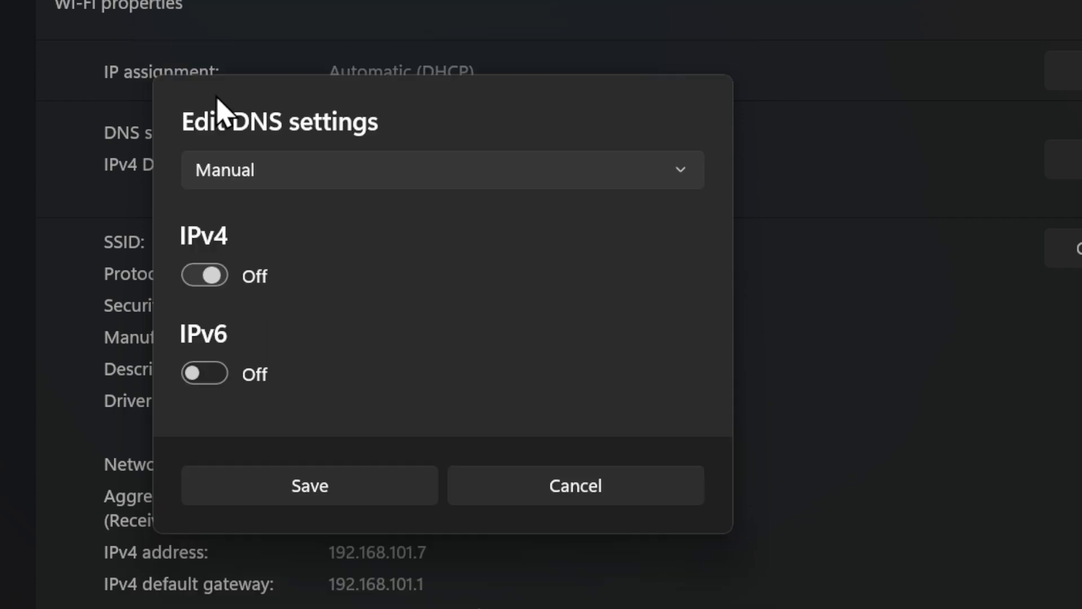
pyautogui.click(204, 275)
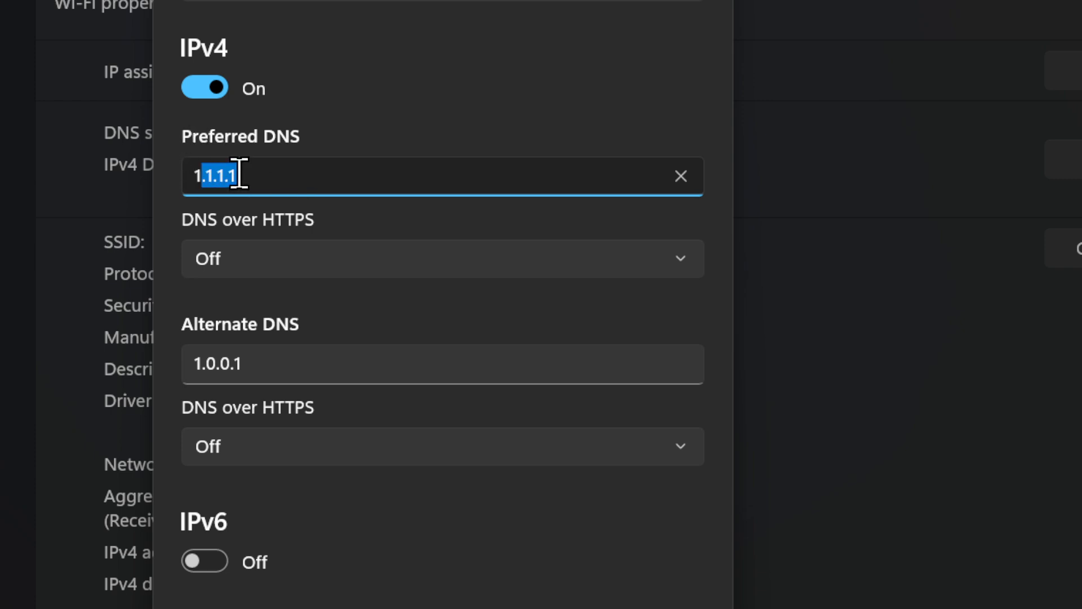
# Select the alternate DNS field, then replace the preferred DNS address with 8.8.8.8
pyautogui.click(415, 363)
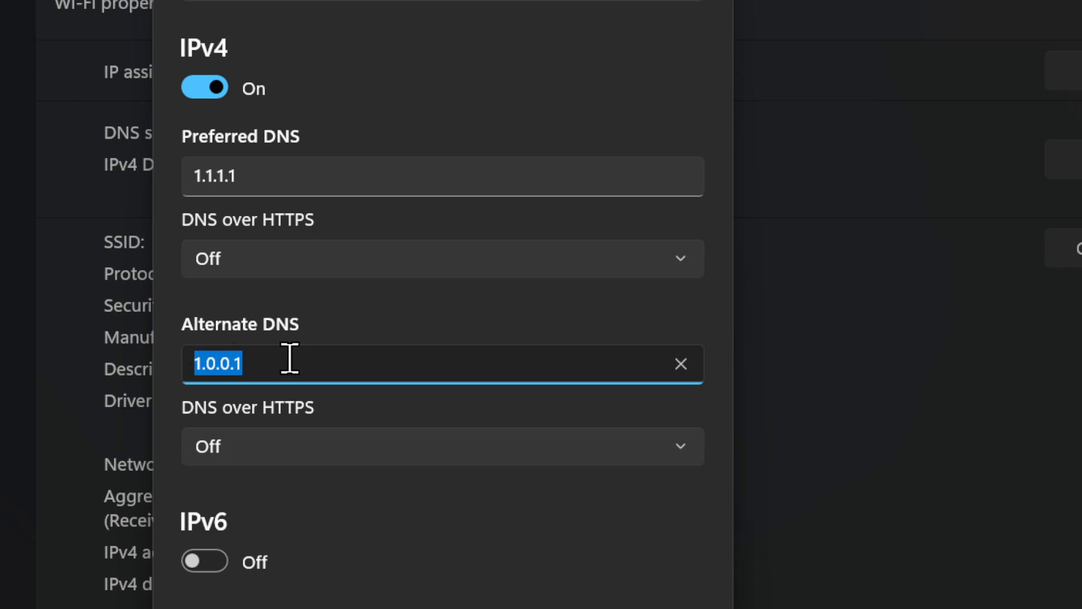
pyautogui.click(442, 176)
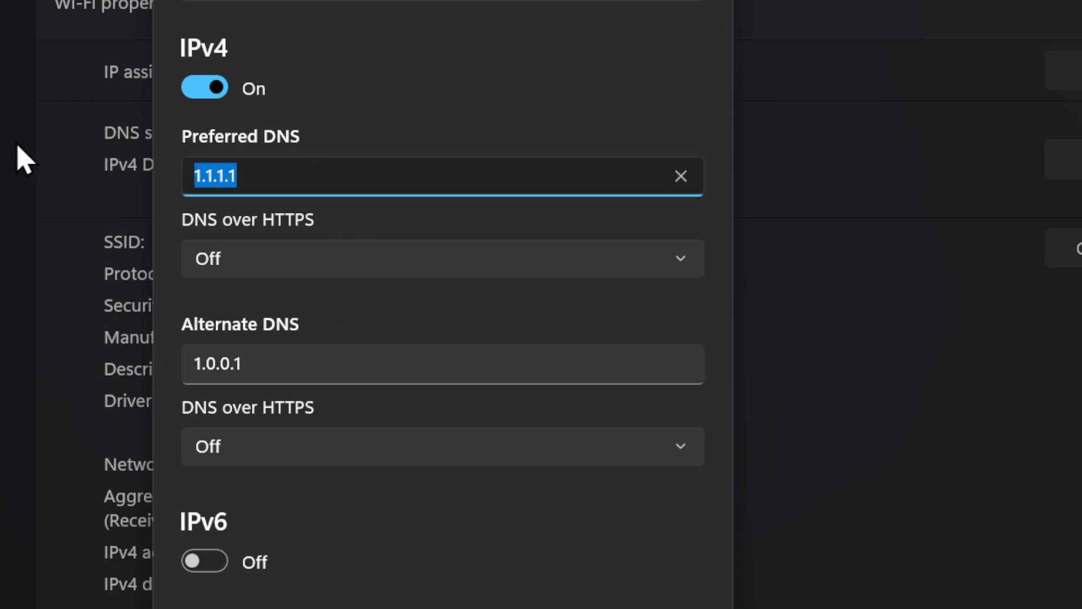
pyautogui.write('8.8.8.')
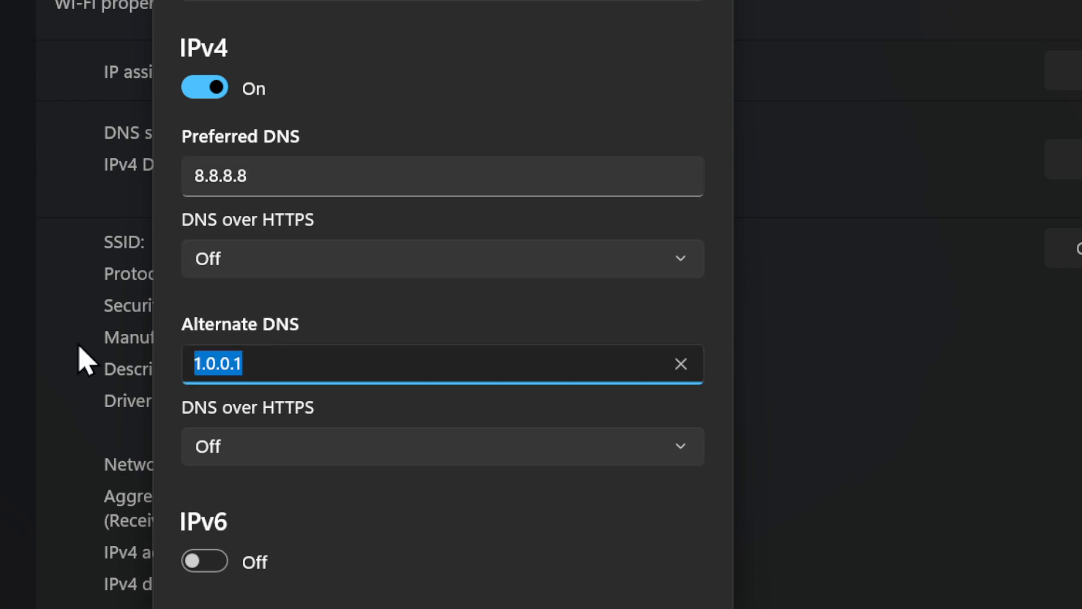
pyautogui.write('8.8.')
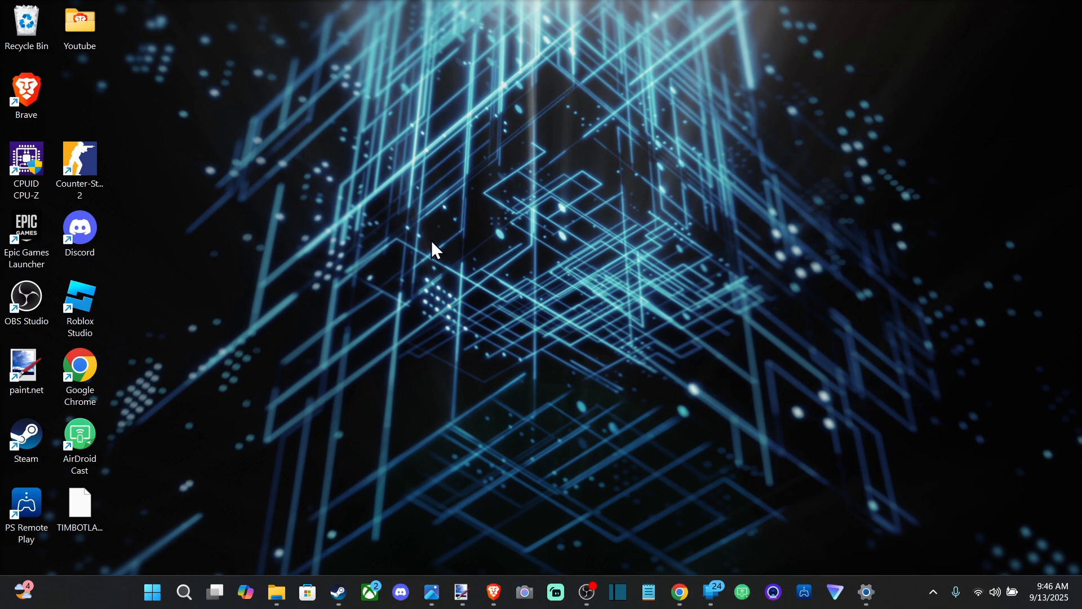
# Open the Start menu from the taskbar
pyautogui.click(151, 591)
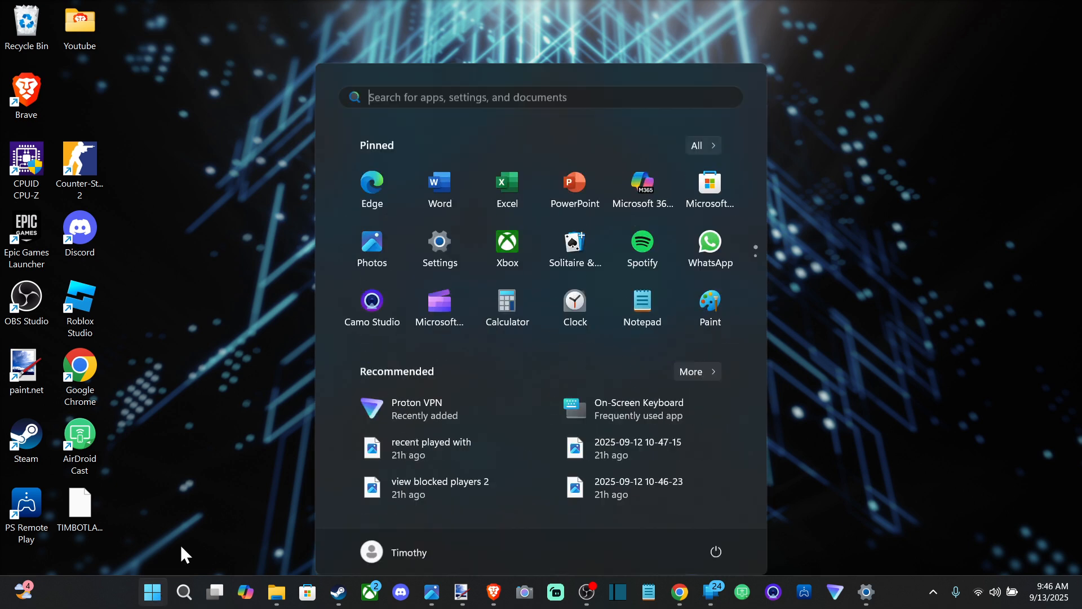